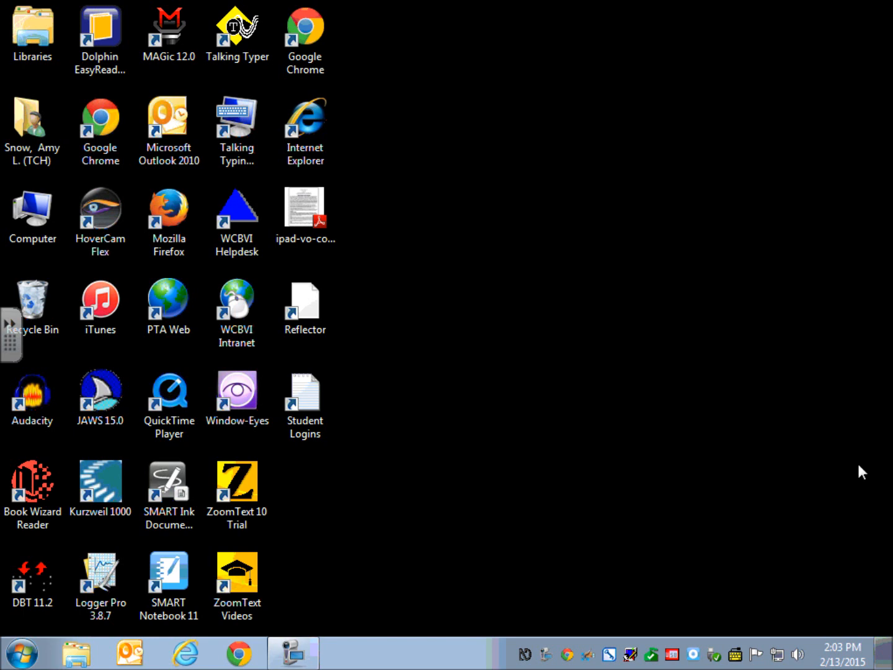
# Search the Start menu for 'excel' and launch Microsoft Excel 2010 to a blank Book1
pyautogui.click(23, 652)
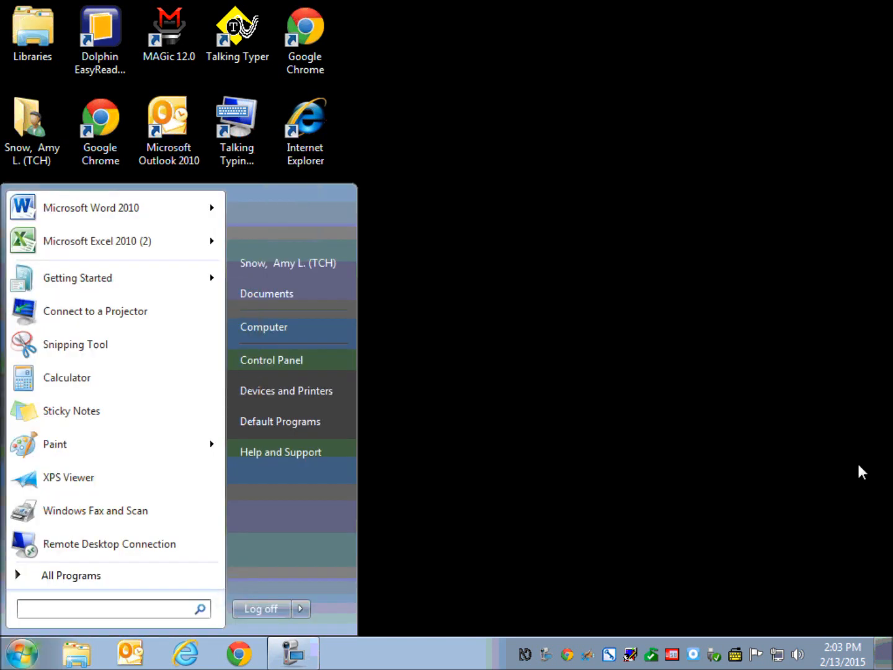
pyautogui.write('excel')
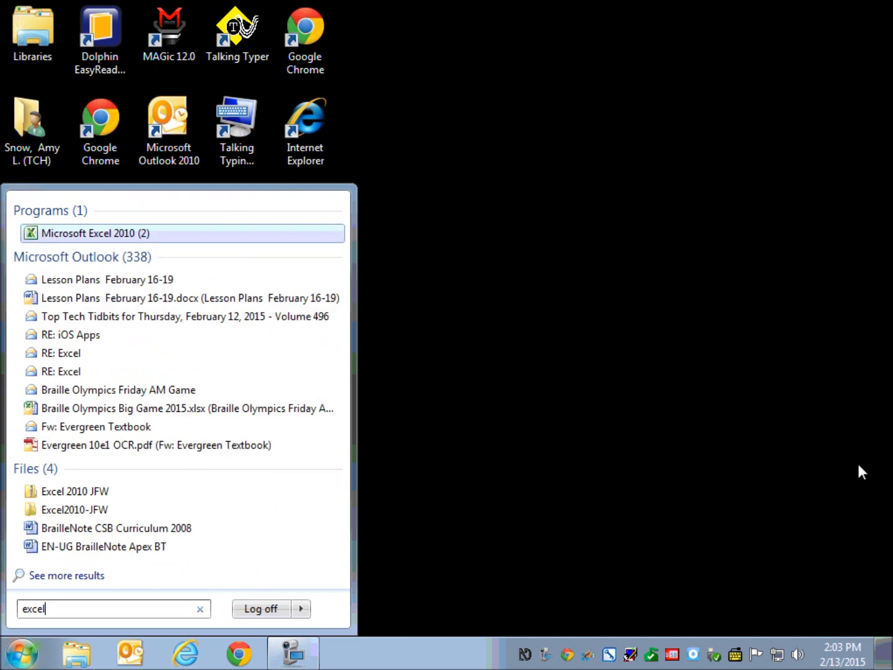
pyautogui.click(96, 234)
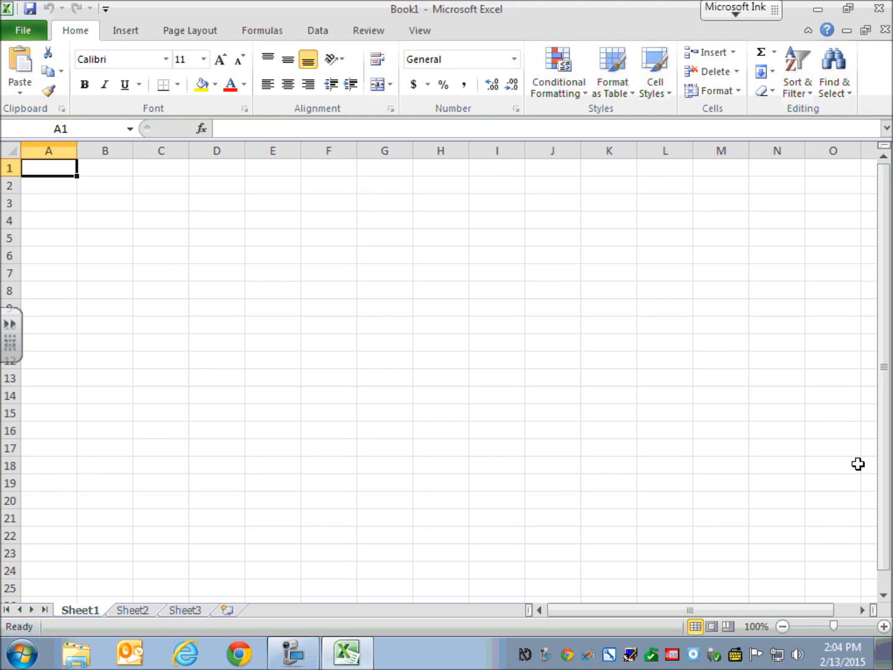
# Show the KeyTip access letters over the ribbon tabs of blank Book1
pyautogui.press('alt')
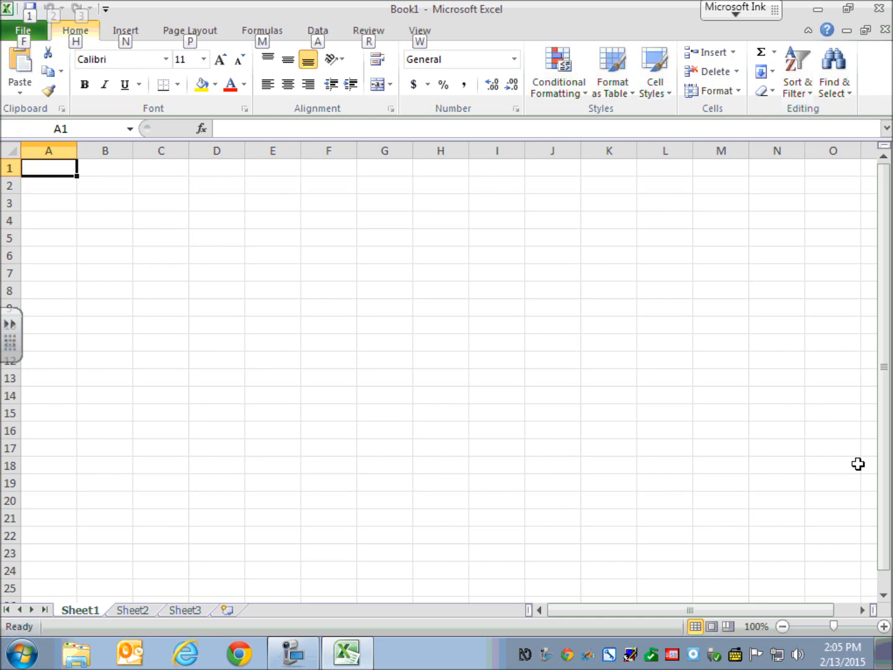
# Browse the File Backstage pages Save As, Close, Recent workbooks and New templates
pyautogui.click(22, 30)
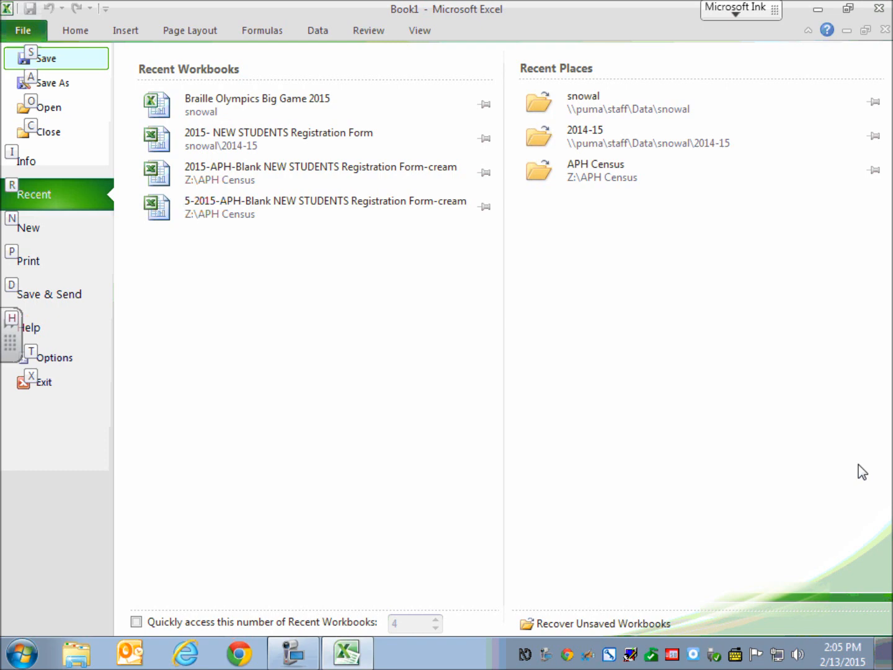
pyautogui.press('alt+f')
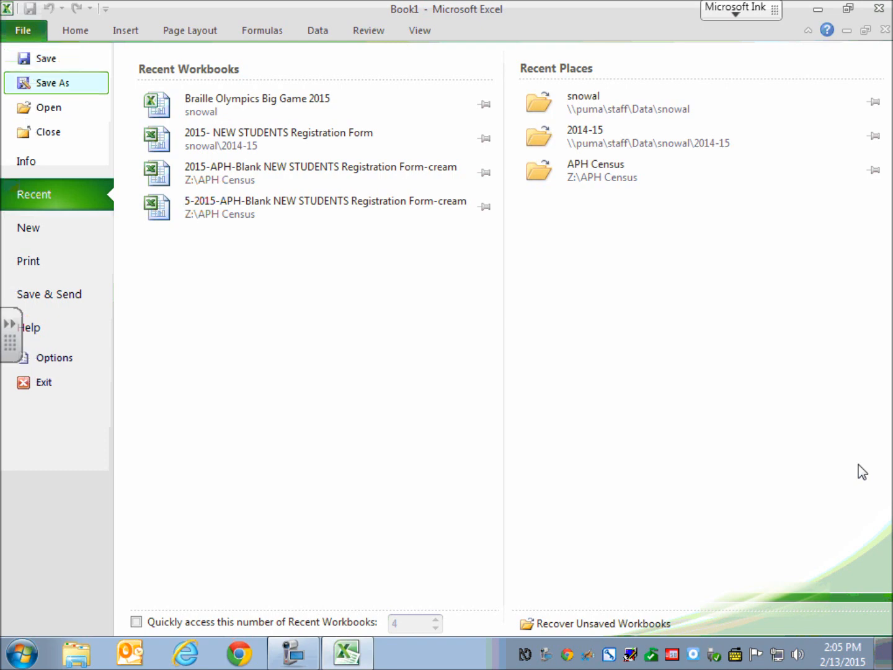
pyautogui.moveTo(56, 132)
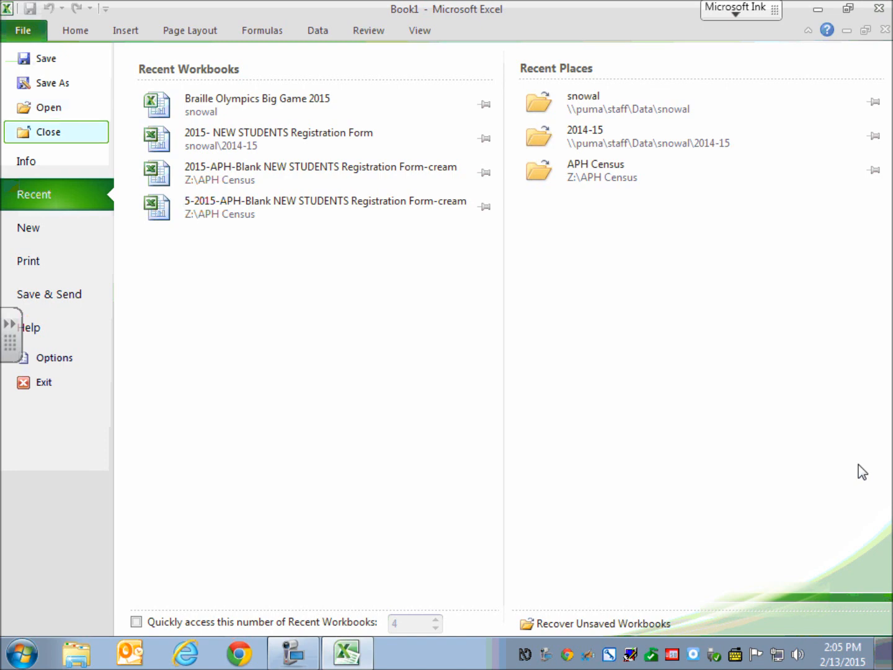
pyautogui.click(26, 161)
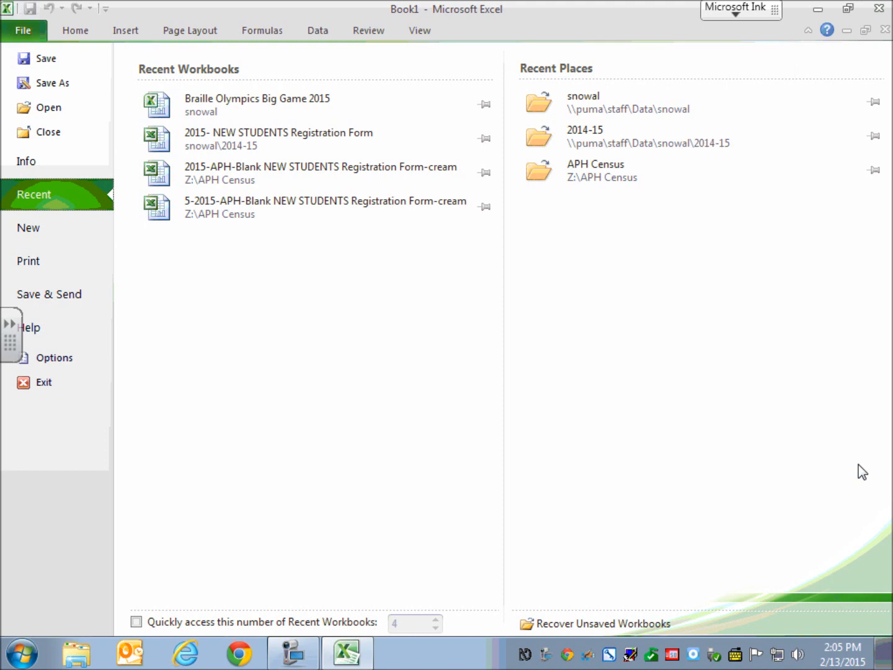
pyautogui.click(27, 228)
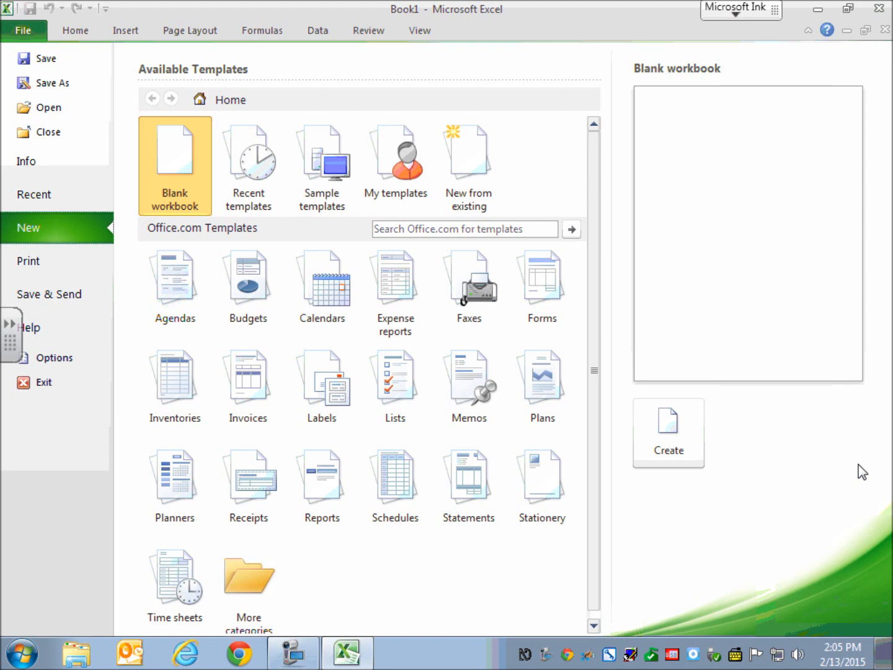
# Continue through Print and Save & Send, ending on the Help product and version page
pyautogui.click(27, 260)
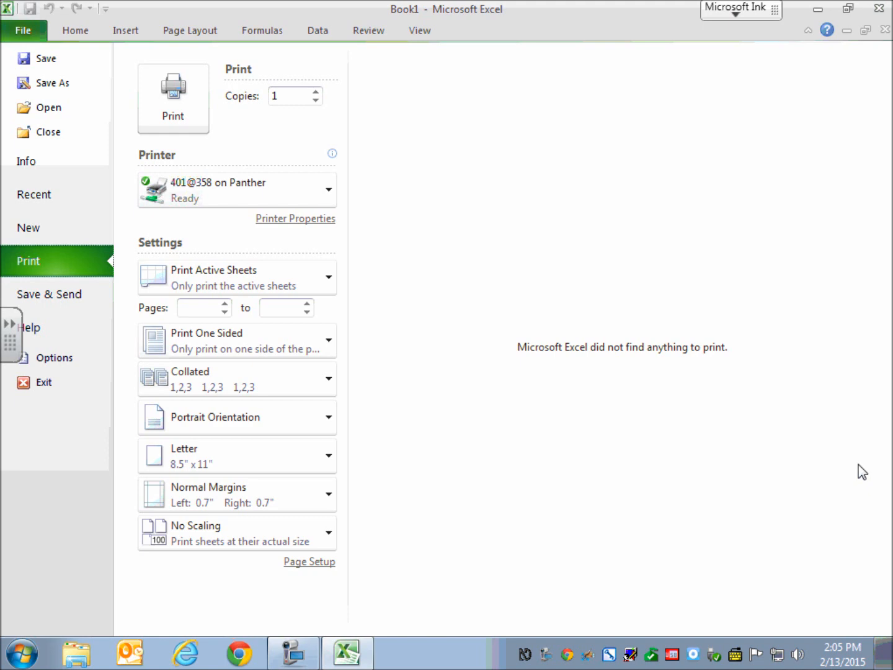
pyautogui.click(50, 294)
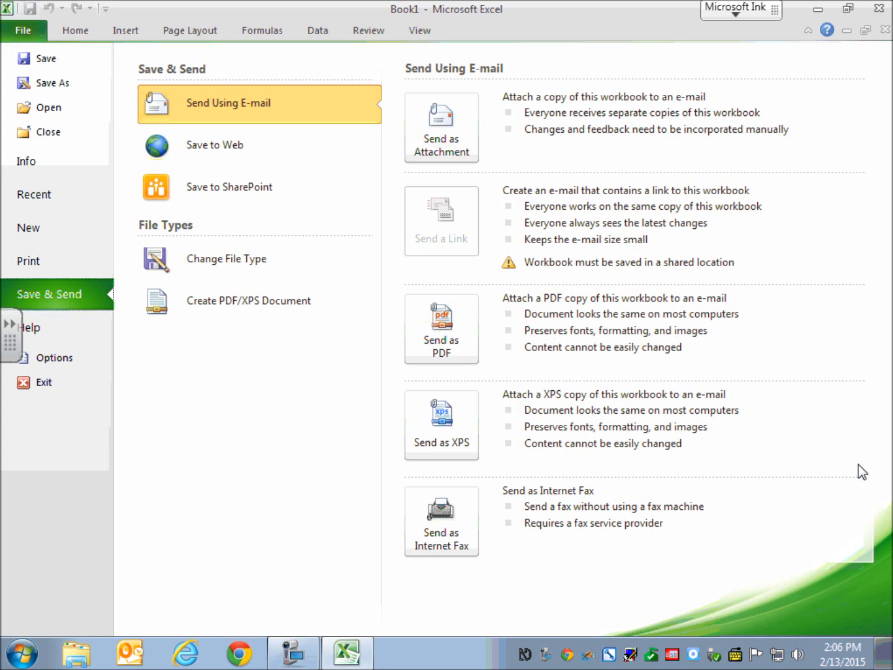
pyautogui.click(30, 327)
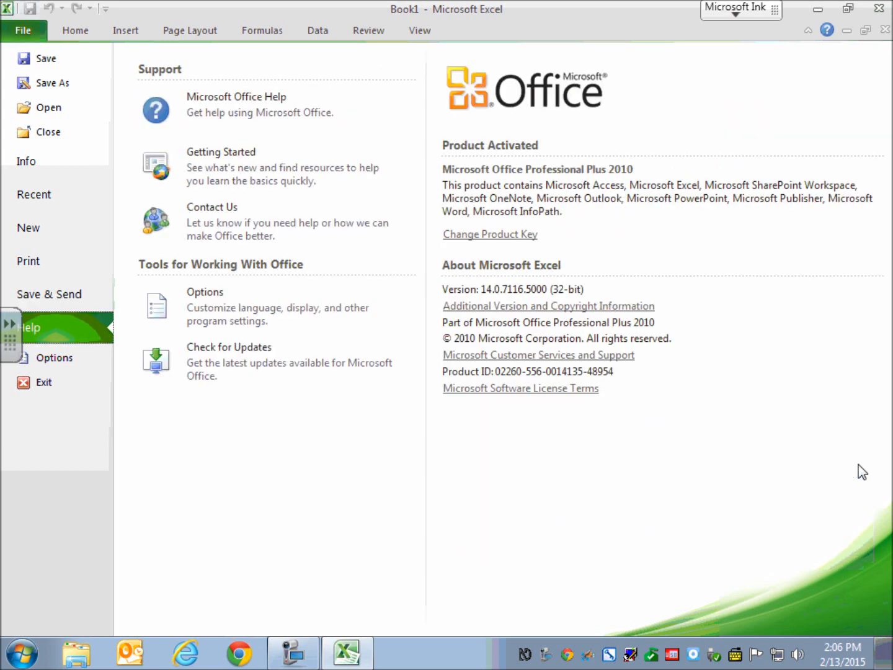
pyautogui.moveTo(55, 357)
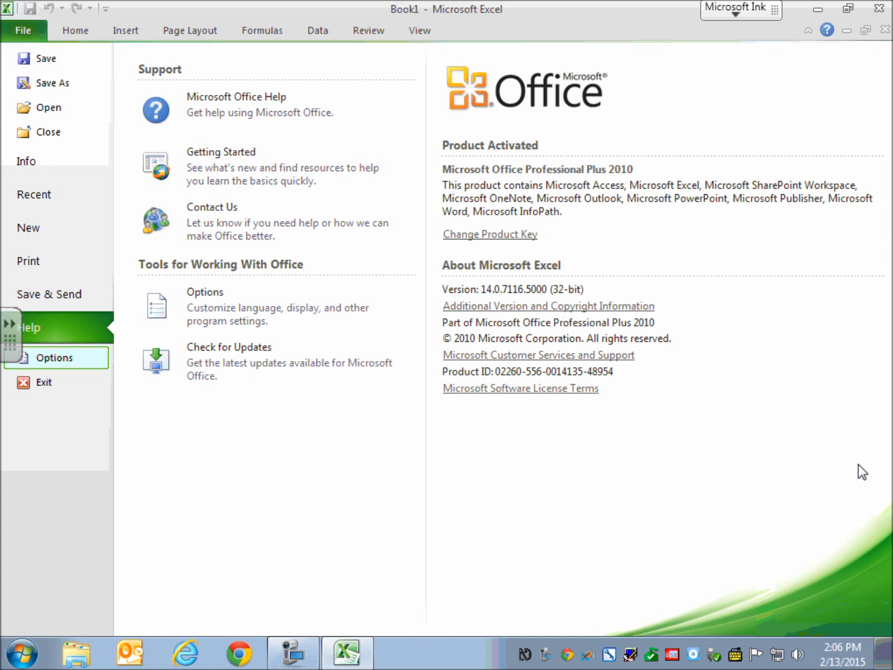
# Open Excel Options on General and reach the Use this font box
pyautogui.click(55, 357)
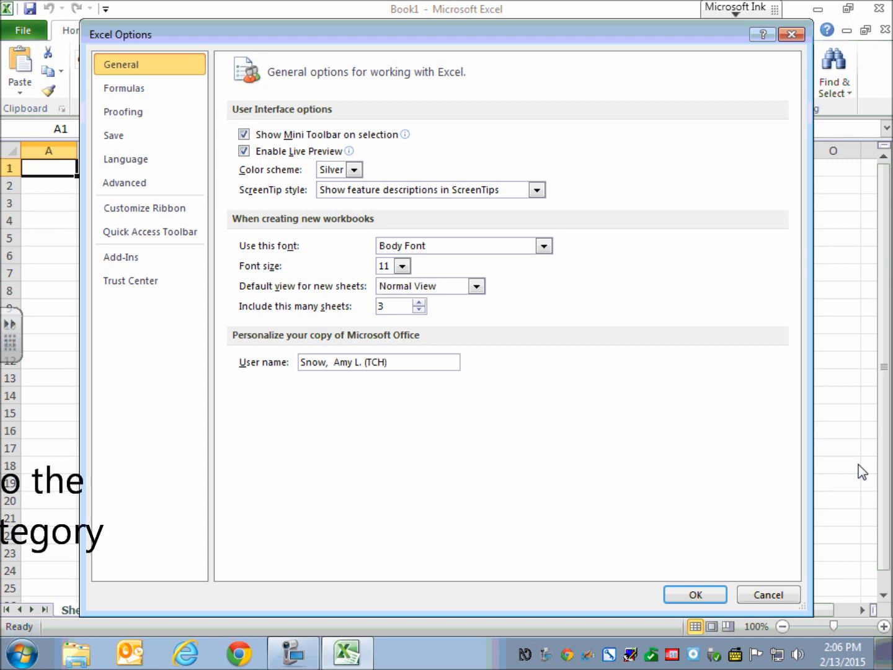
pyautogui.press('tab')
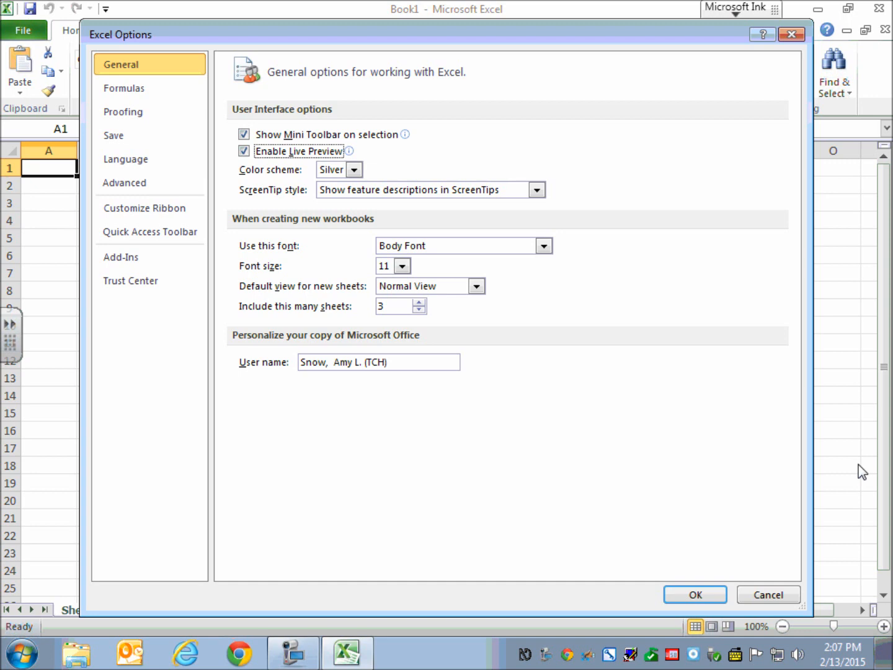
pyautogui.click(332, 169)
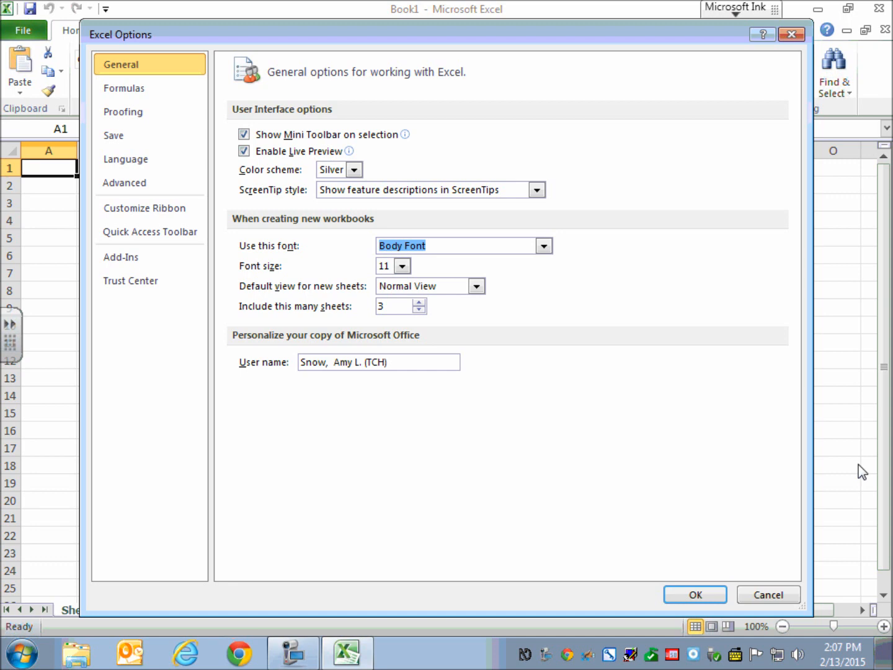
# Set the default workbook font to Verdana size 12 and review the default view for new sheets
pyautogui.write('verdana')
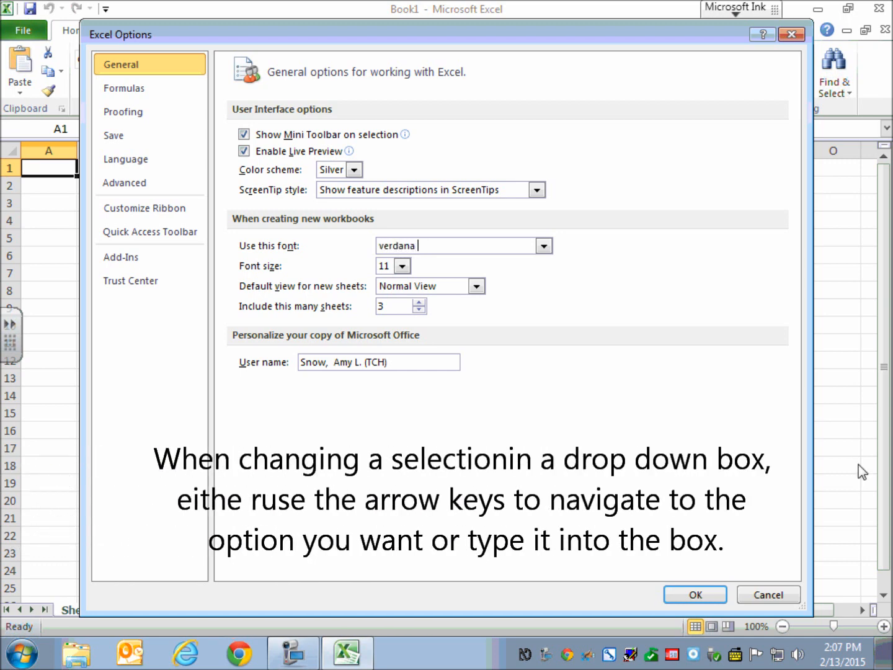
pyautogui.click(543, 245)
pyautogui.write('12')
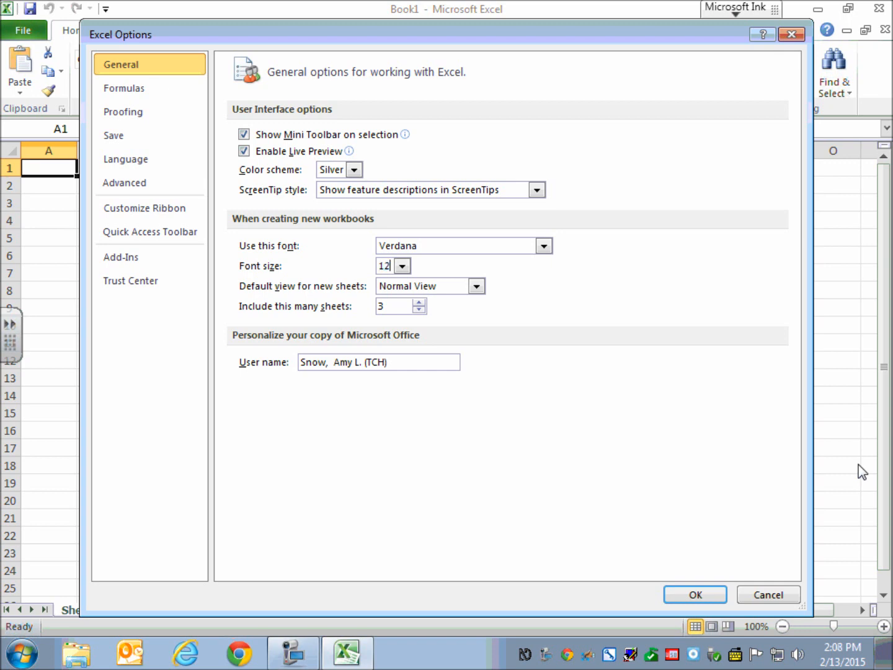
pyautogui.click(421, 285)
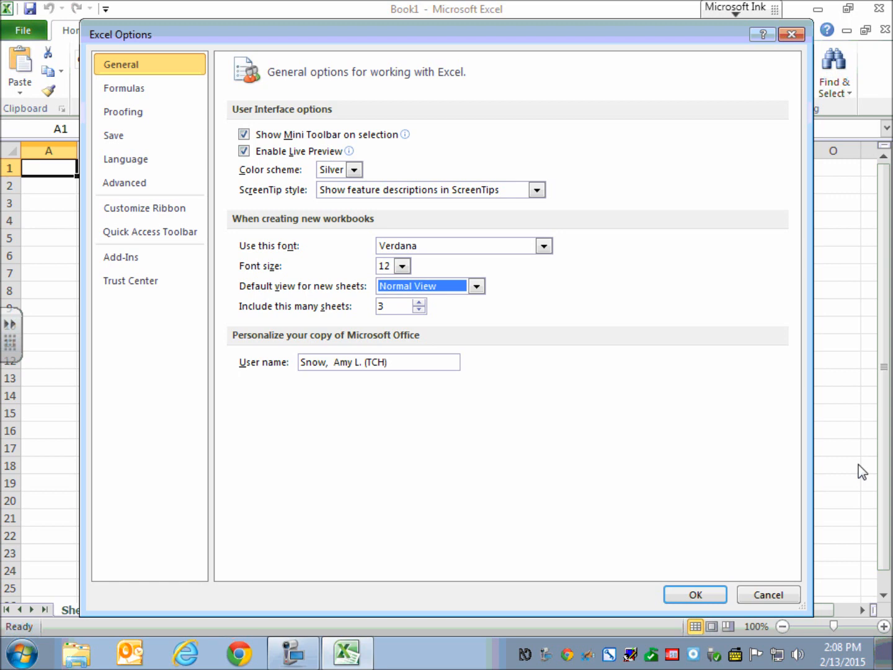
pyautogui.click(397, 305)
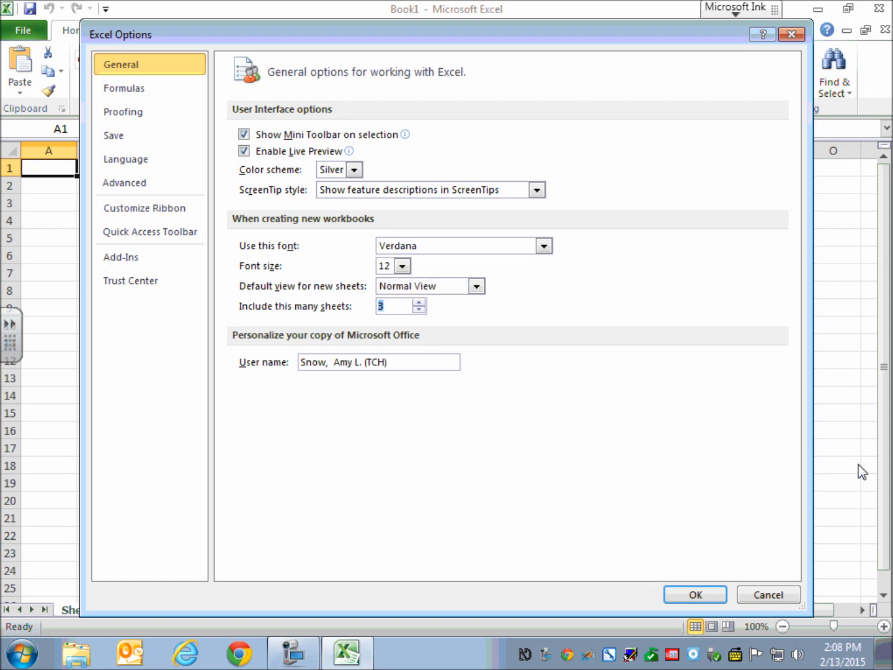
# Clear the User name entry so it is left blank
pyautogui.tripleClick(379, 363)
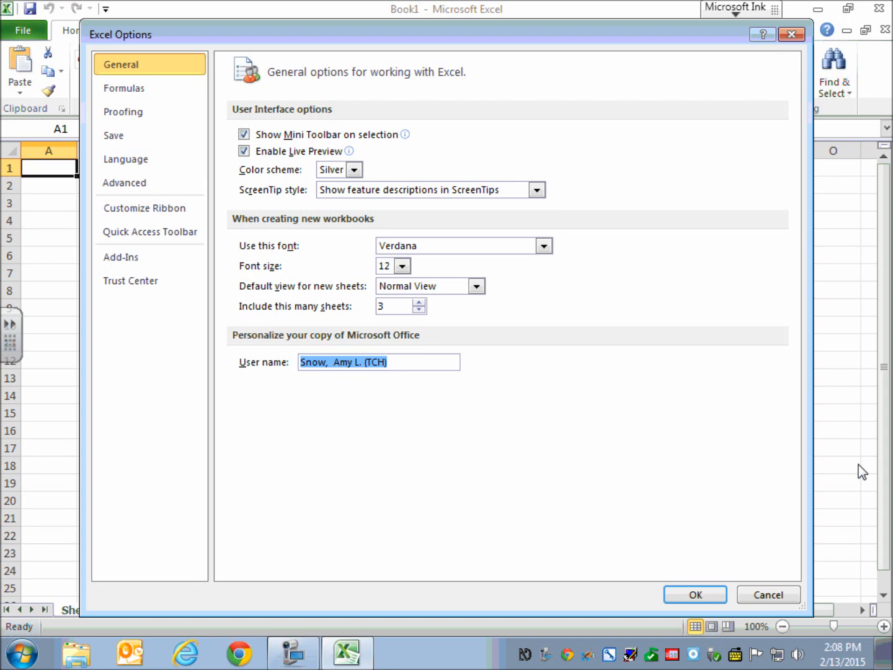
pyautogui.press('Delete')
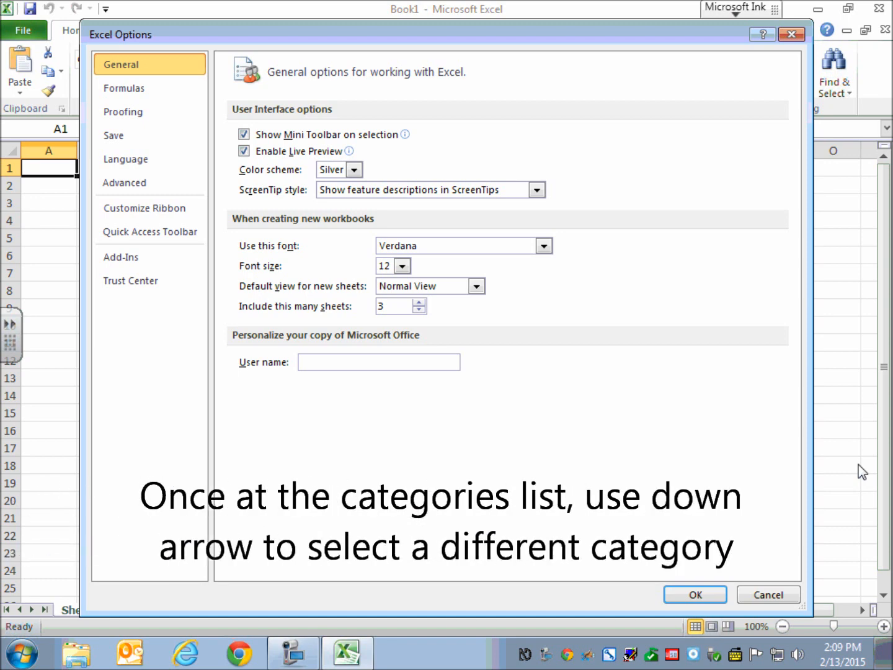
# Browse Formulas, Proofing, Save, Language, Advanced, Customize Ribbon, Quick Access Toolbar and Add-Ins, then return to the sheet
pyautogui.click(124, 87)
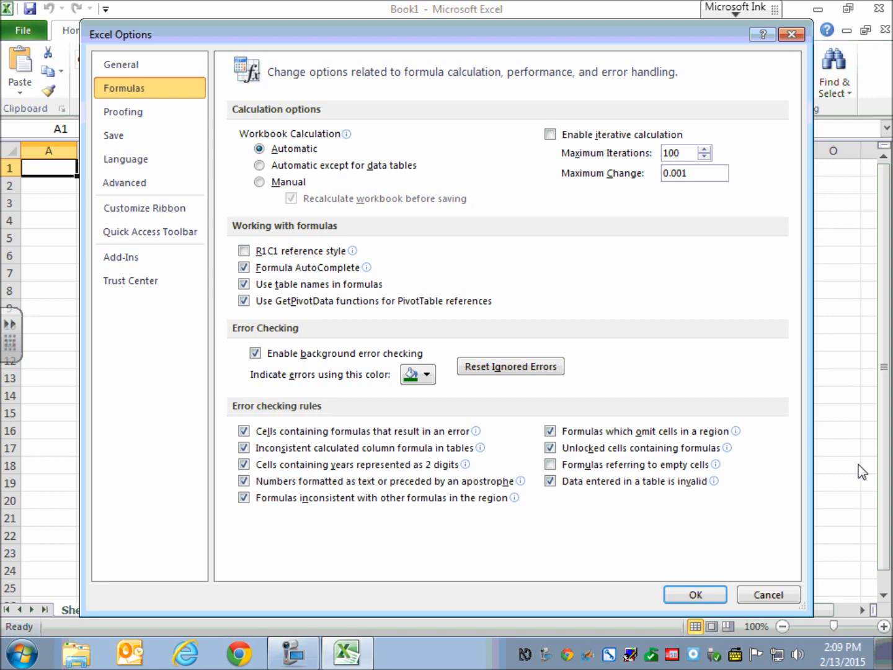
pyautogui.click(124, 112)
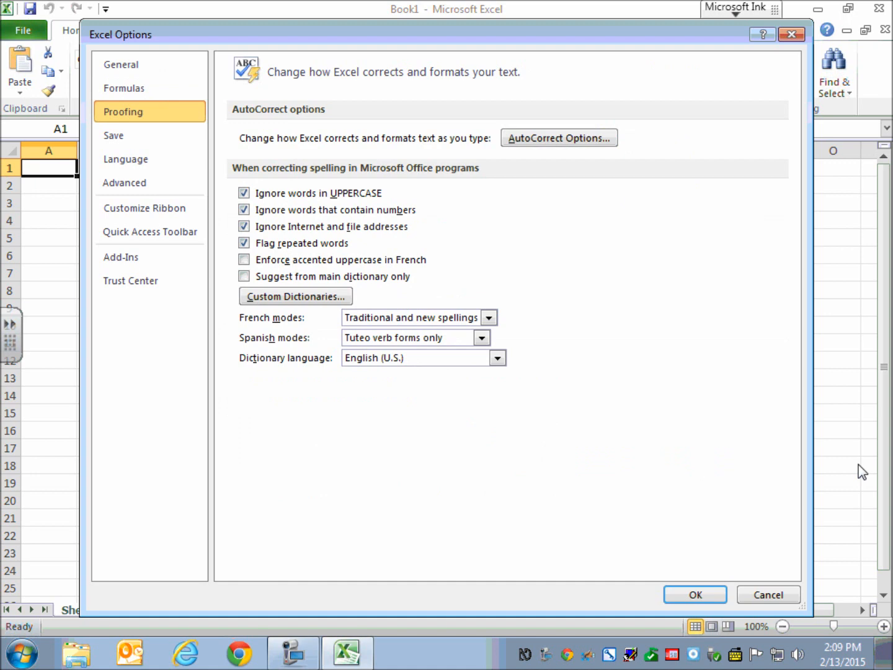
pyautogui.click(115, 135)
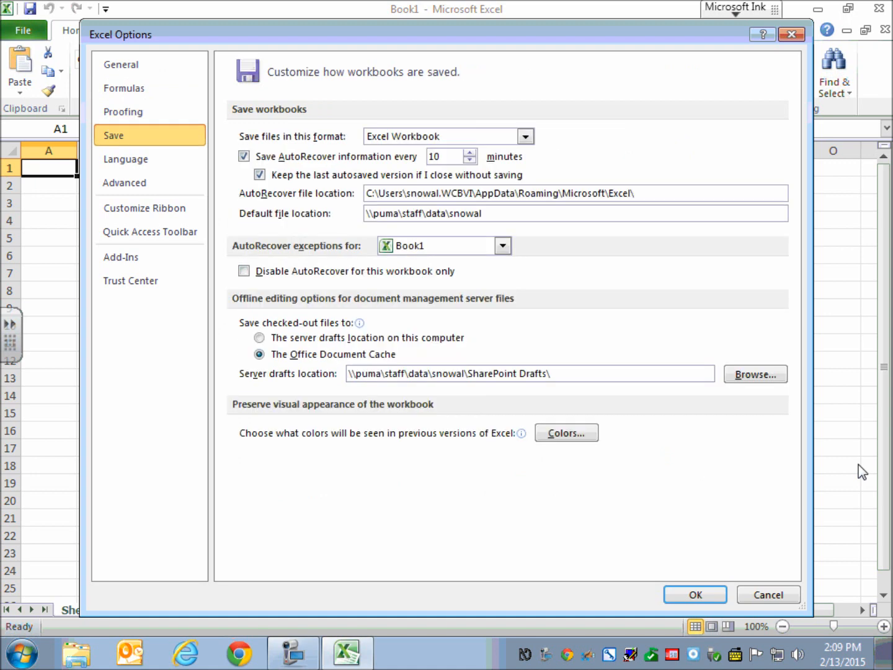
pyautogui.click(126, 159)
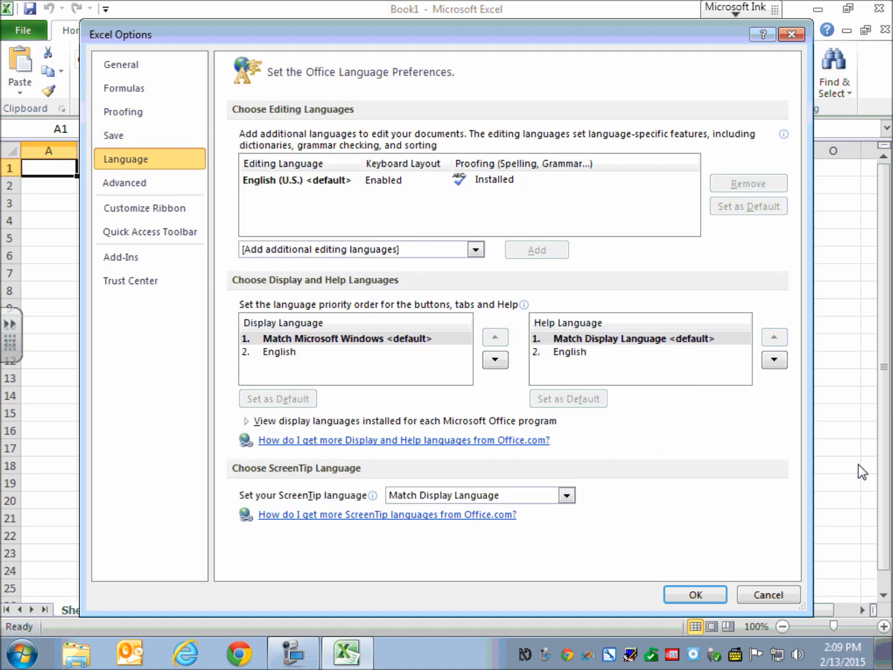
pyautogui.click(124, 182)
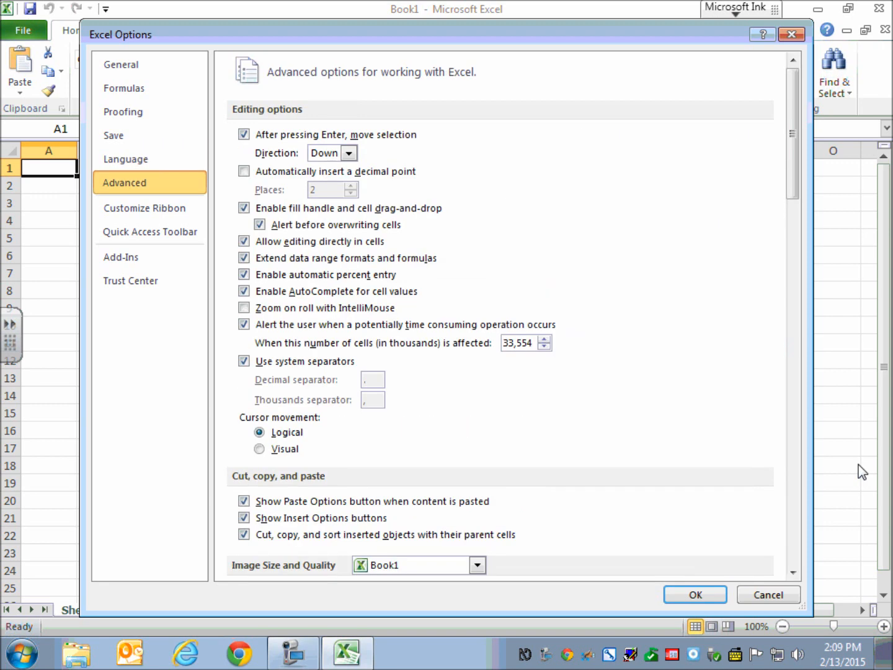
pyautogui.click(143, 208)
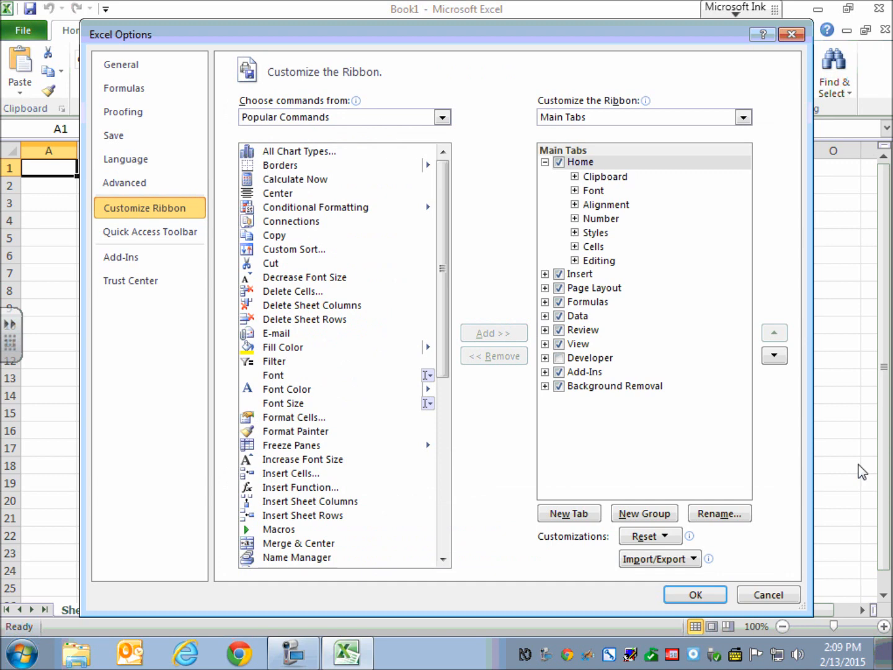
pyautogui.click(149, 230)
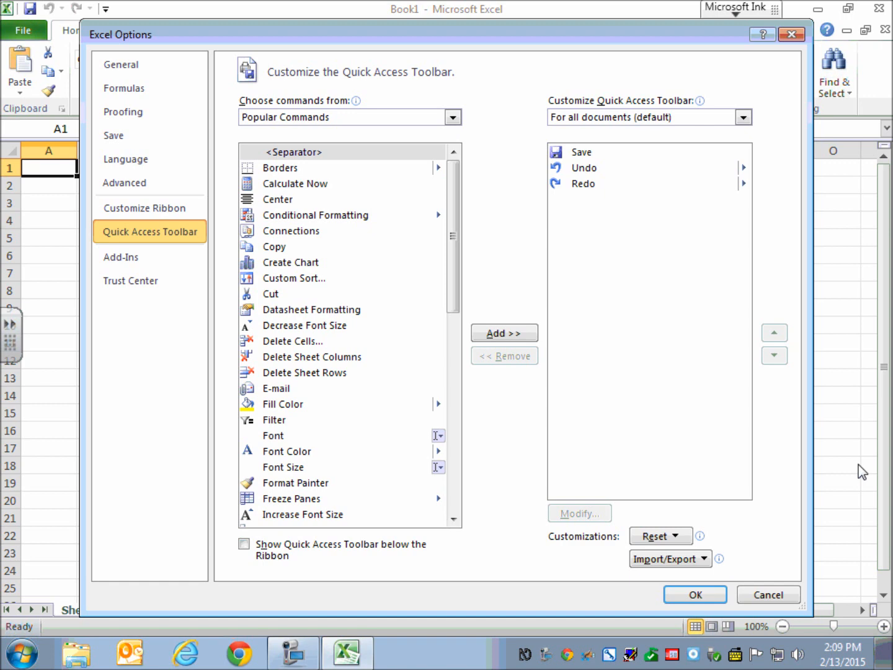
pyautogui.click(130, 280)
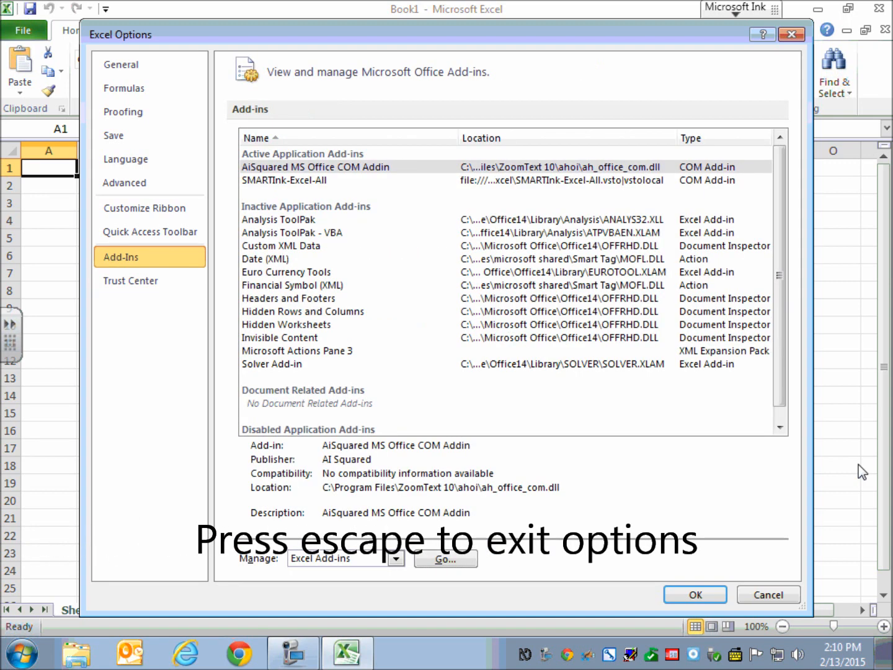
pyautogui.press('escape')
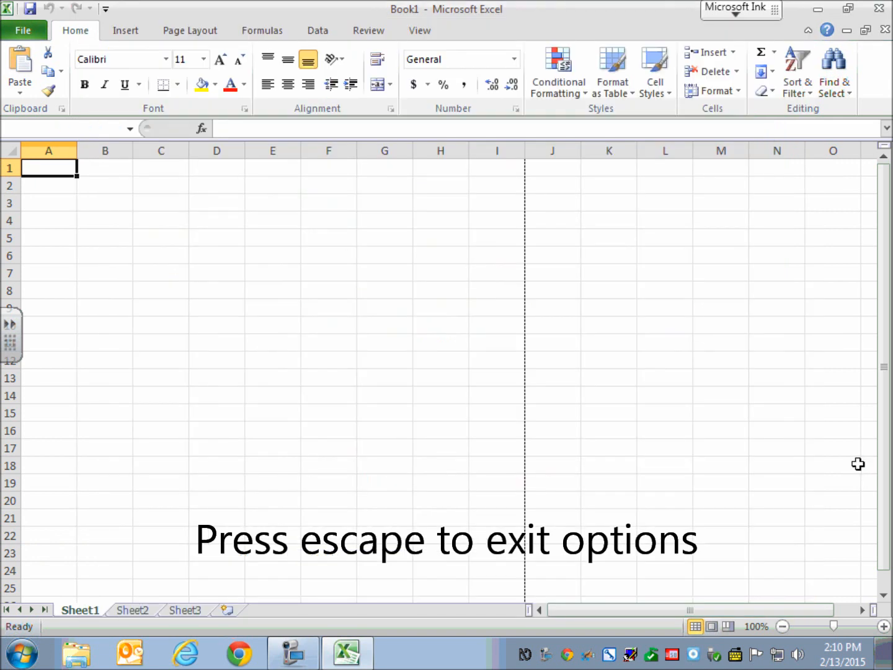
# Turn keyboard navigation on again so KeyTips show over the ribbon tabs
pyautogui.press('escape')
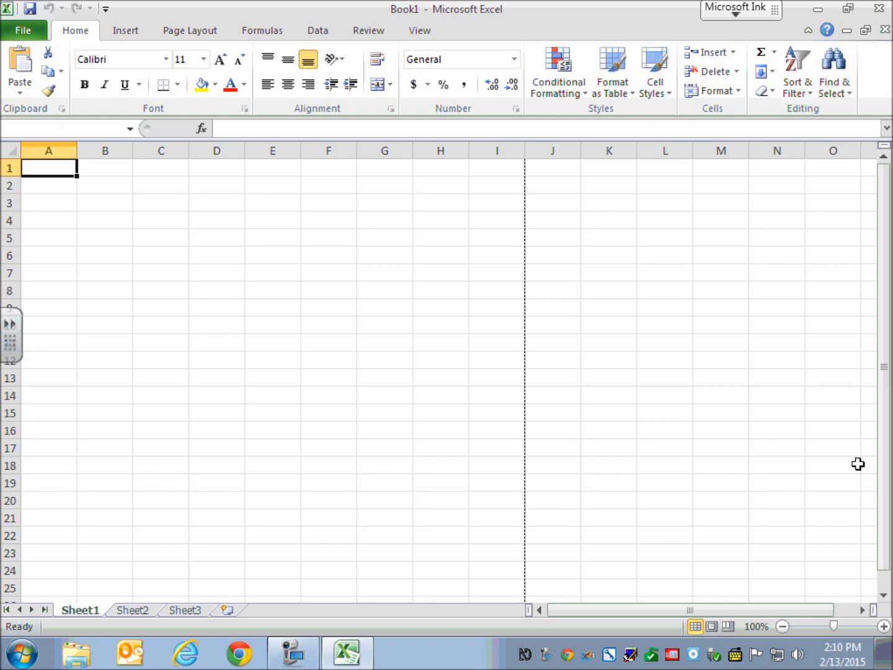
pyautogui.press('alt')
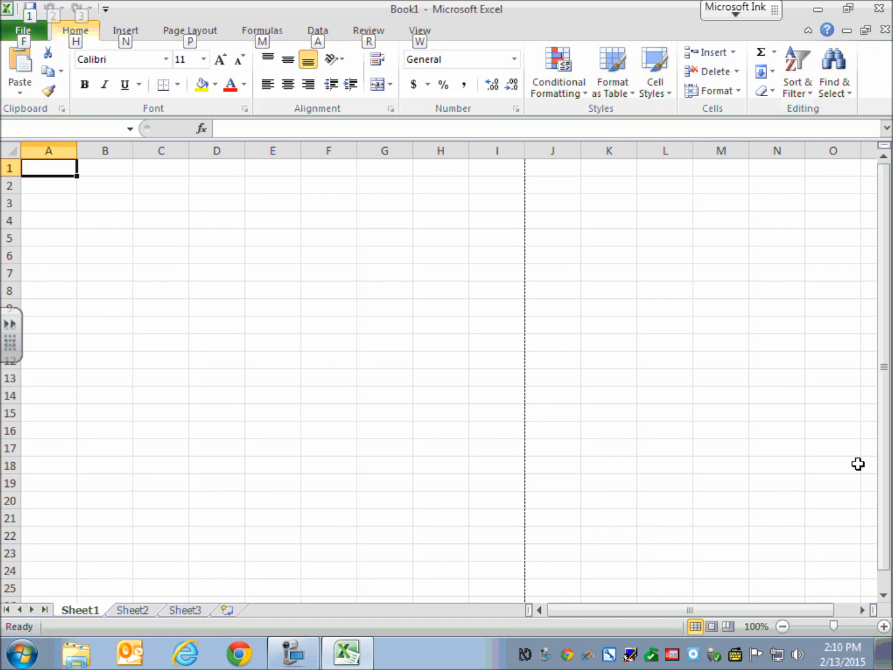
# Step across the Insert, Page Layout, Formulas, Data, Review and View ribbon tabs
pyautogui.click(125, 29)
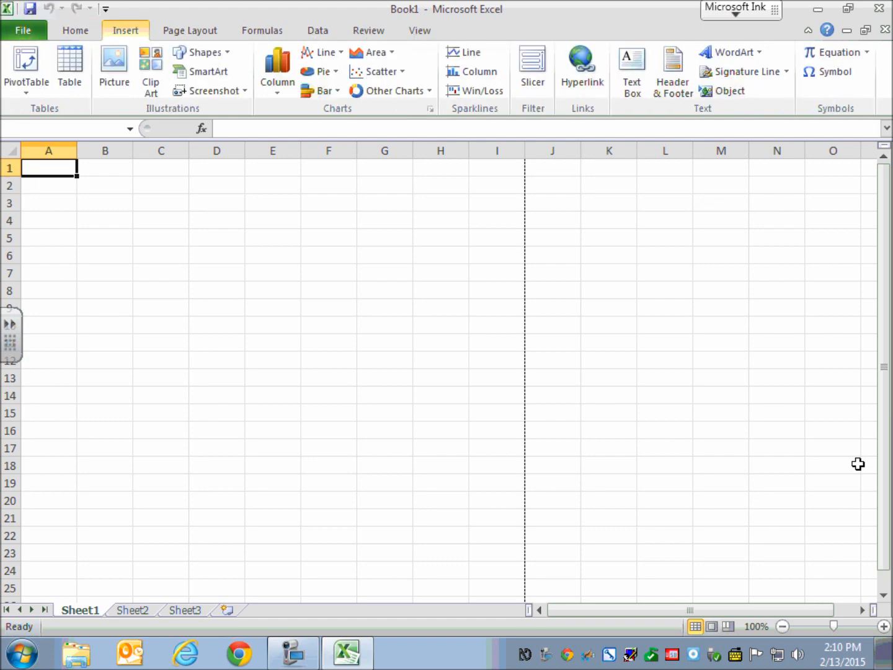
pyautogui.click(190, 30)
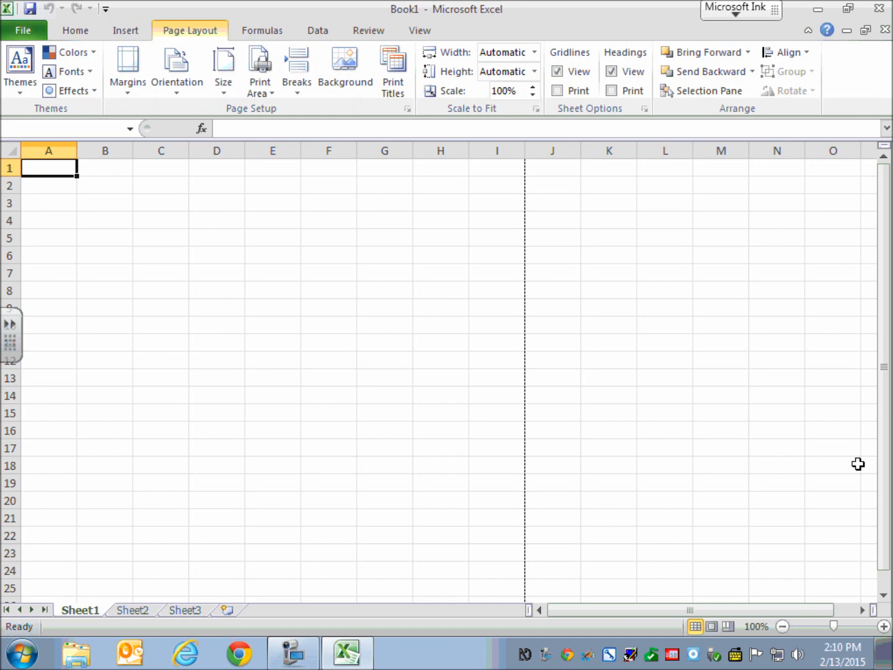
pyautogui.click(261, 30)
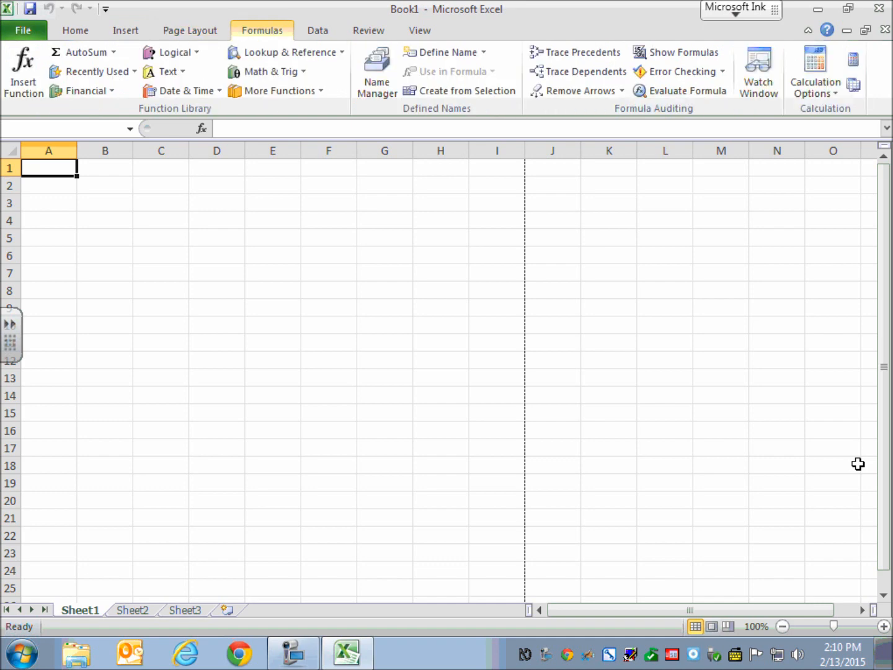
pyautogui.click(317, 30)
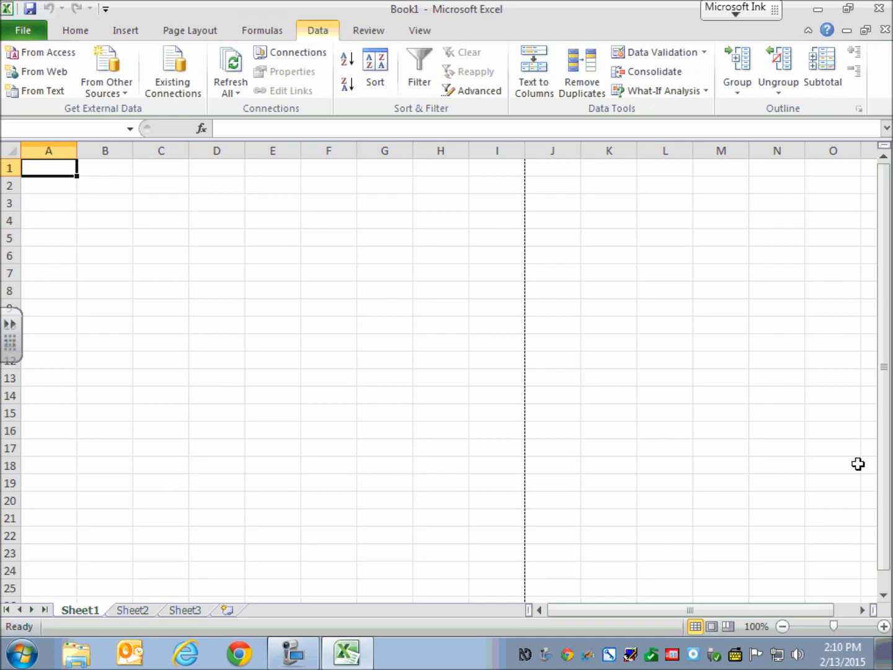
pyautogui.click(367, 30)
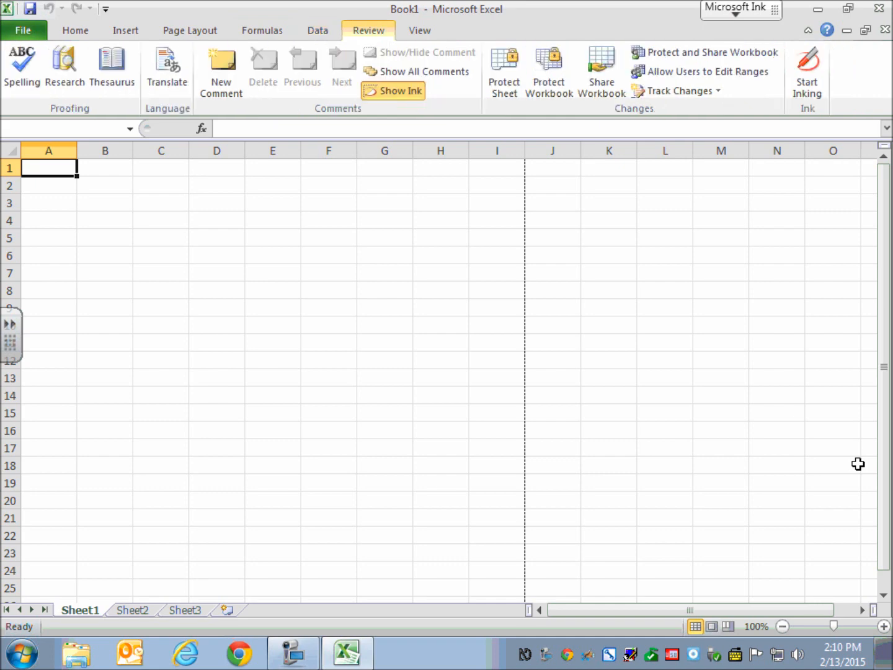
pyautogui.click(420, 30)
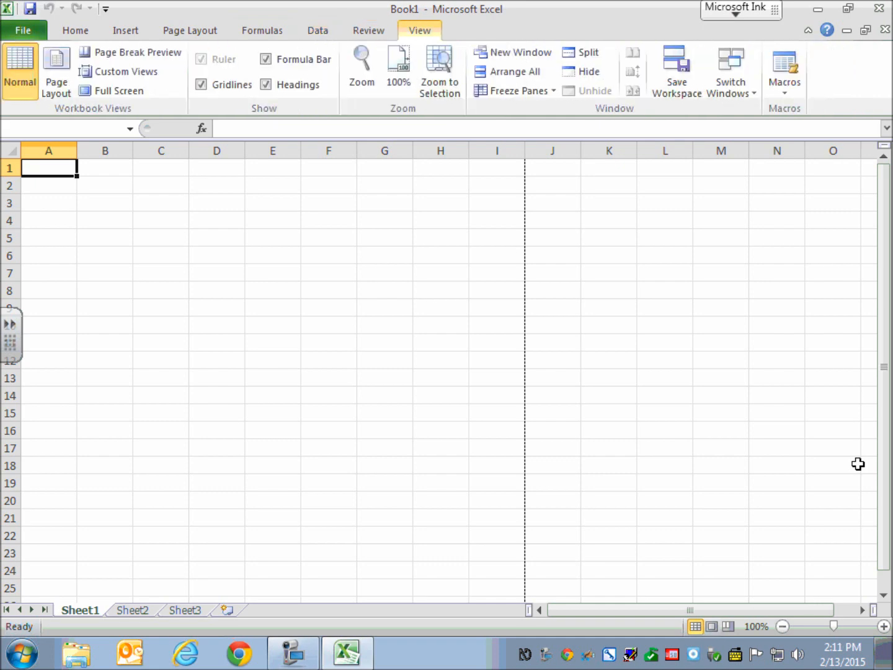